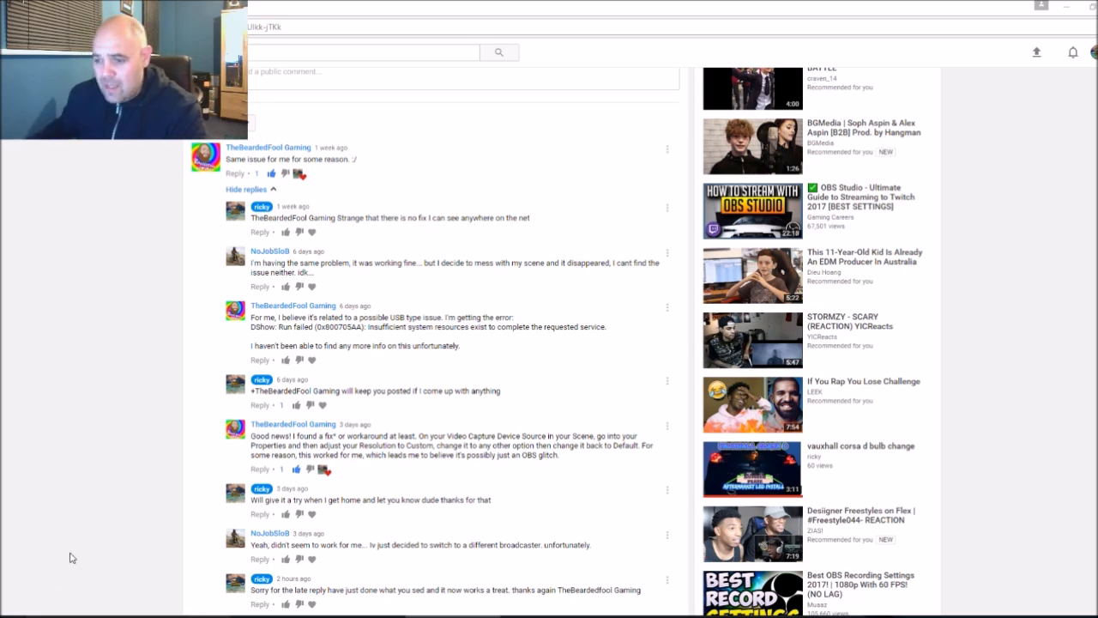
mouse_move(298, 469)
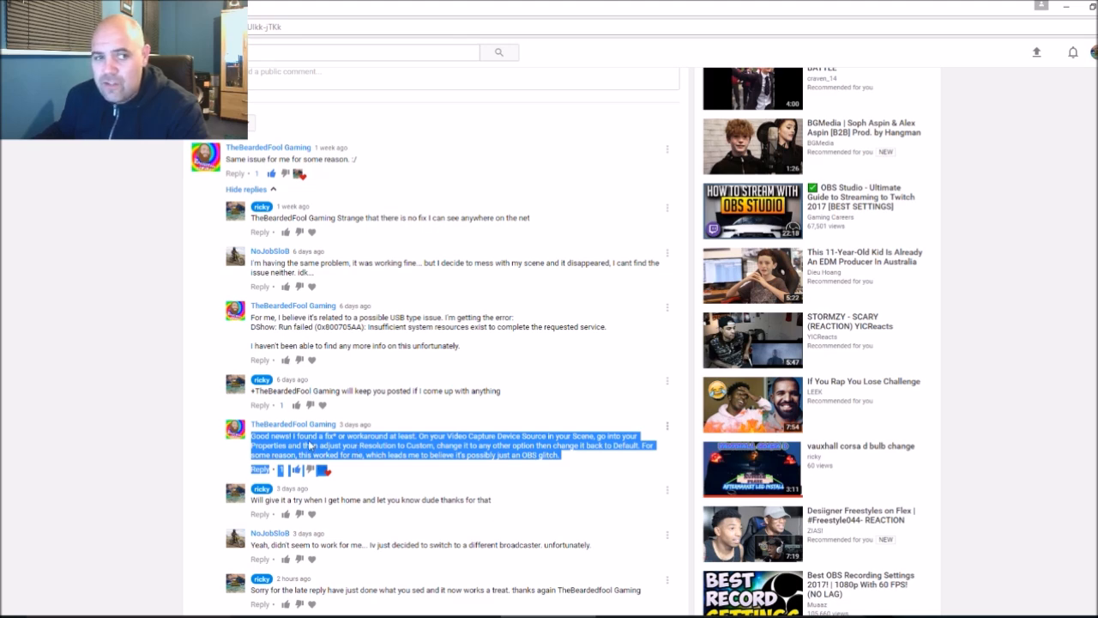
mouse_move(360, 446)
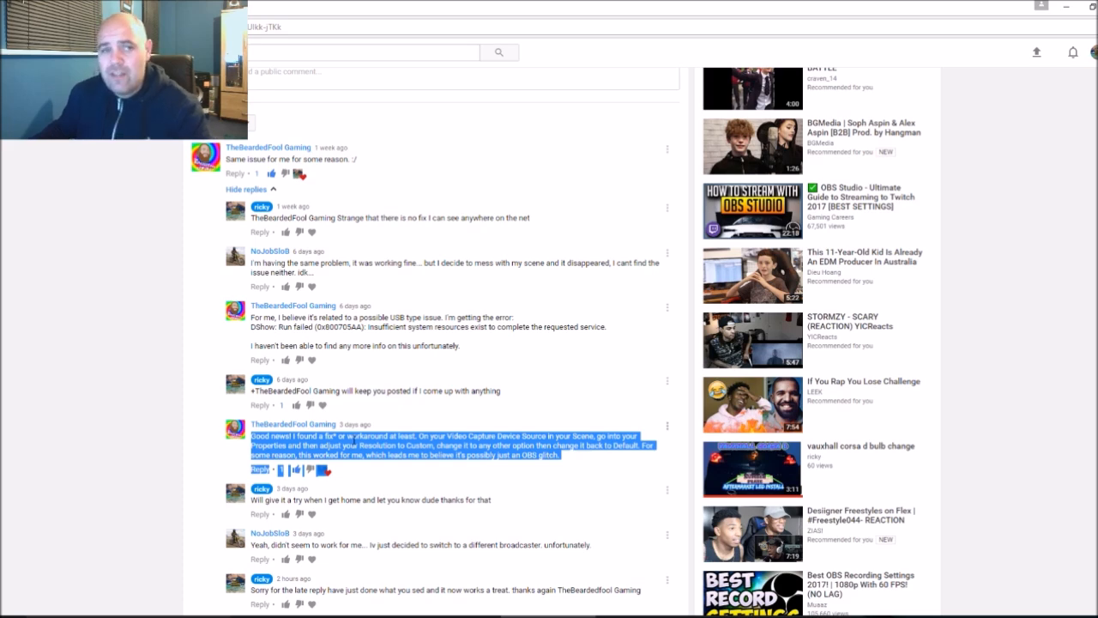
scroll("up", 3)
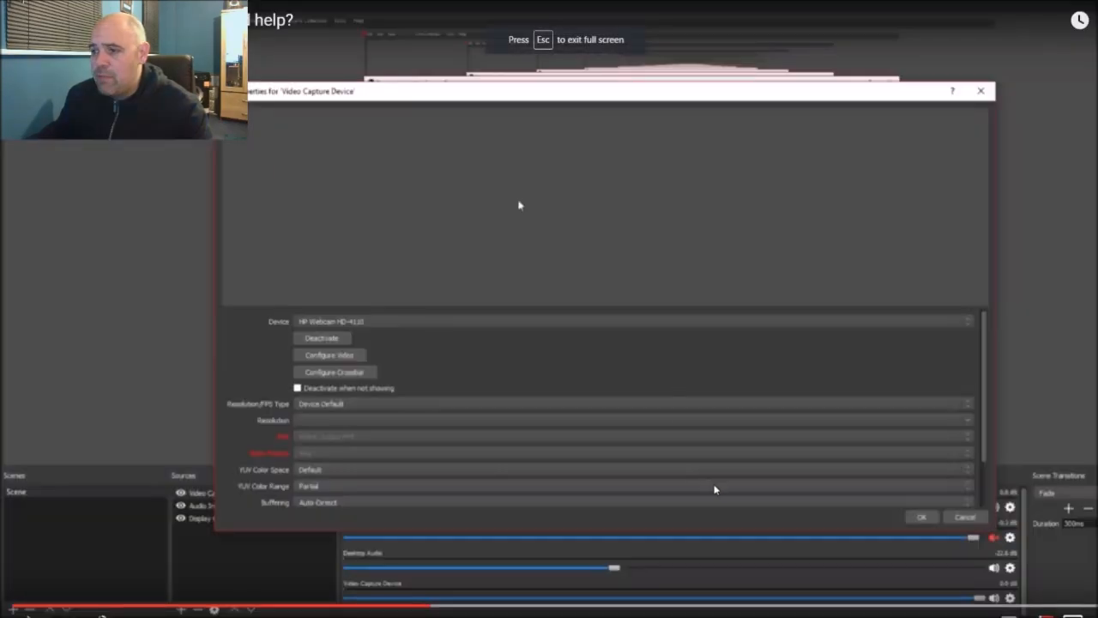
mouse_move(301, 329)
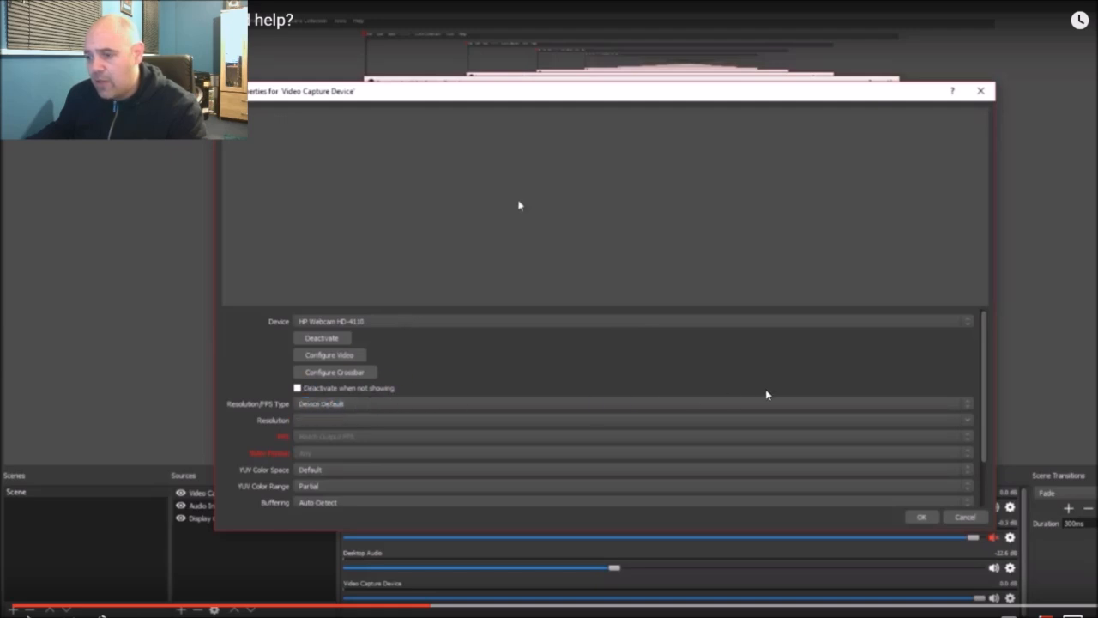
mouse_move(354, 399)
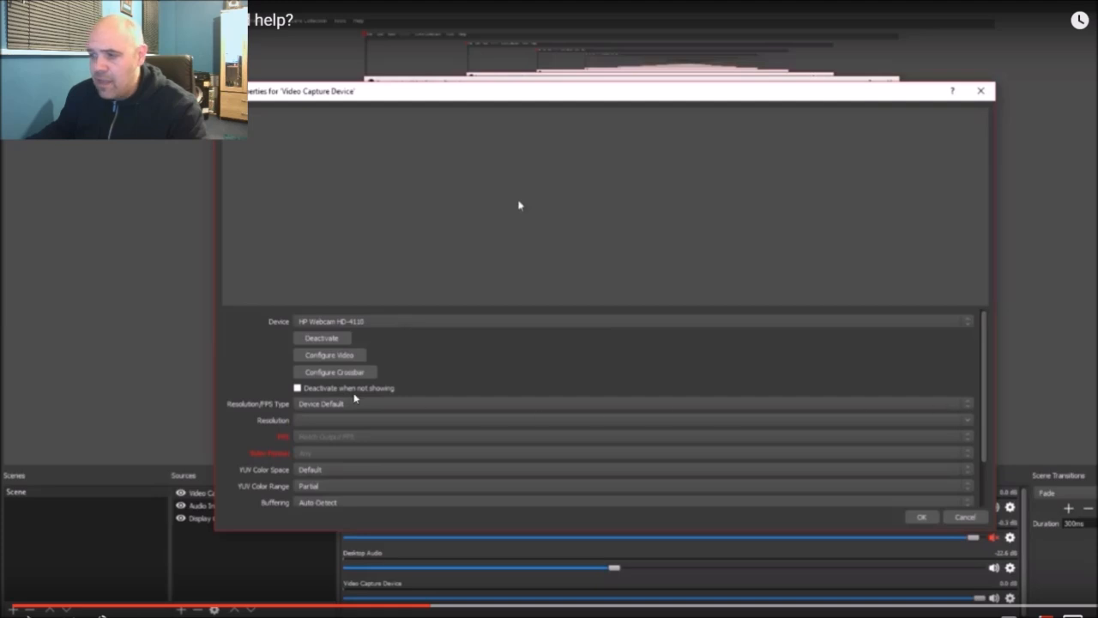
mouse_move(336, 408)
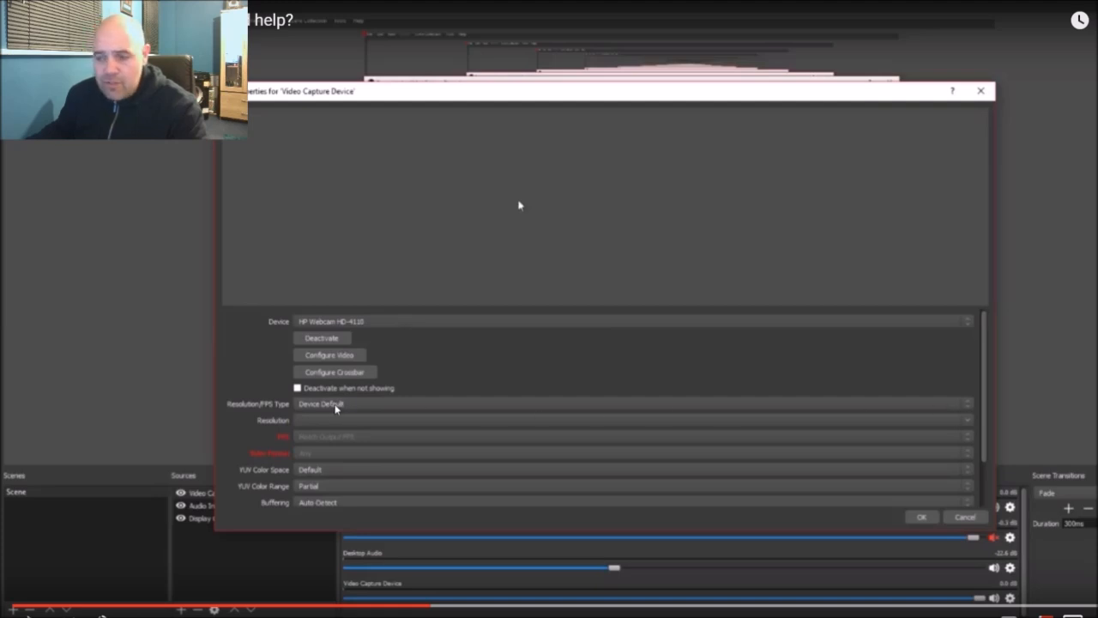
mouse_move(322, 429)
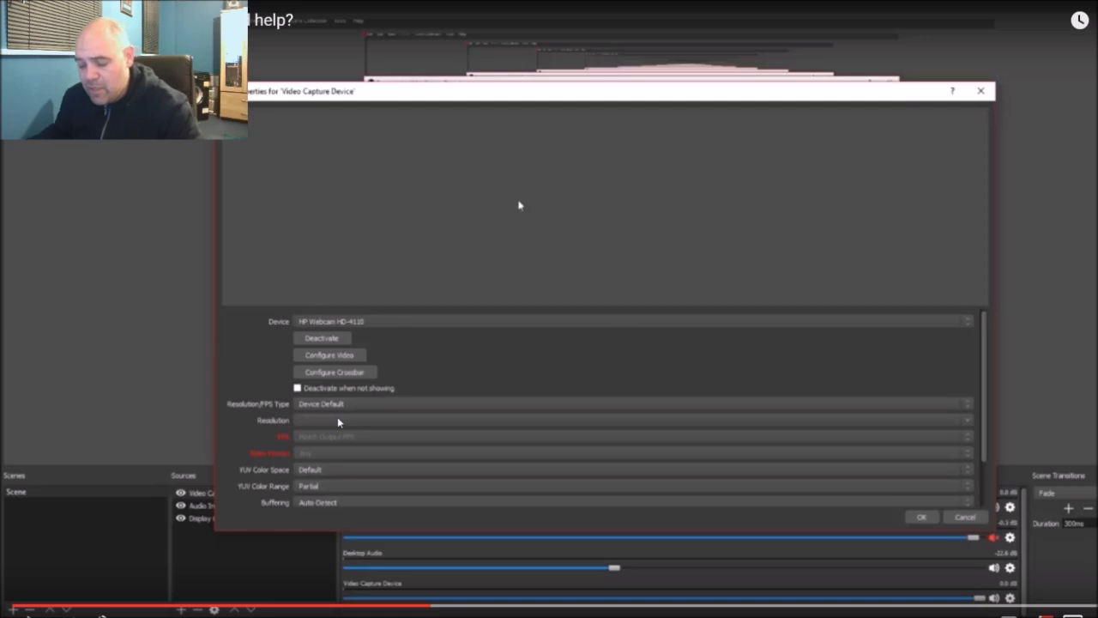
mouse_move(324, 422)
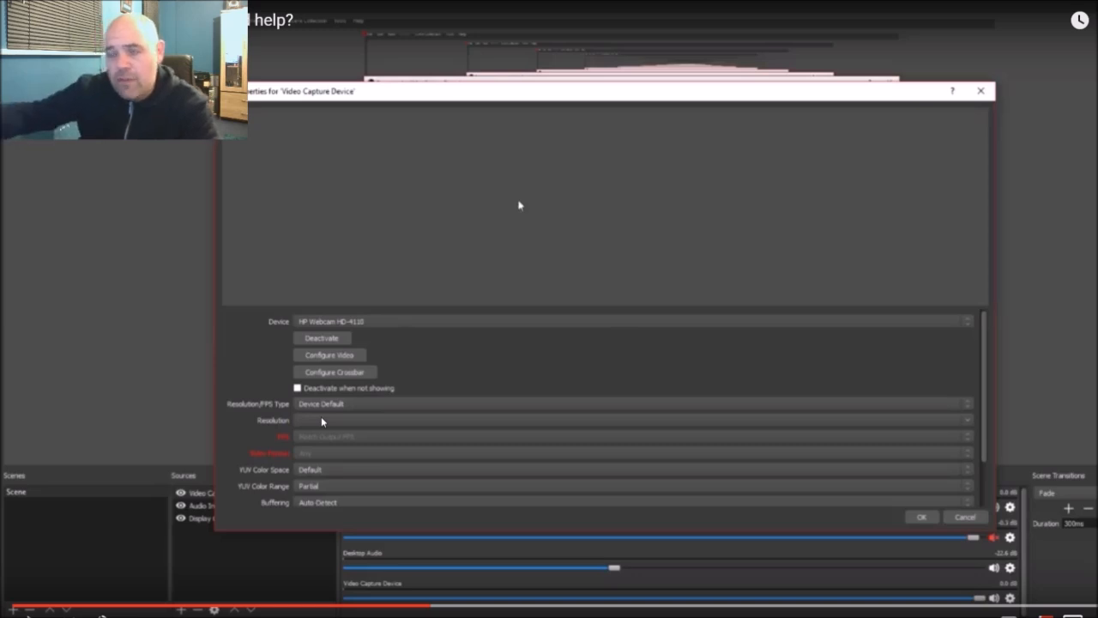
mouse_move(623, 171)
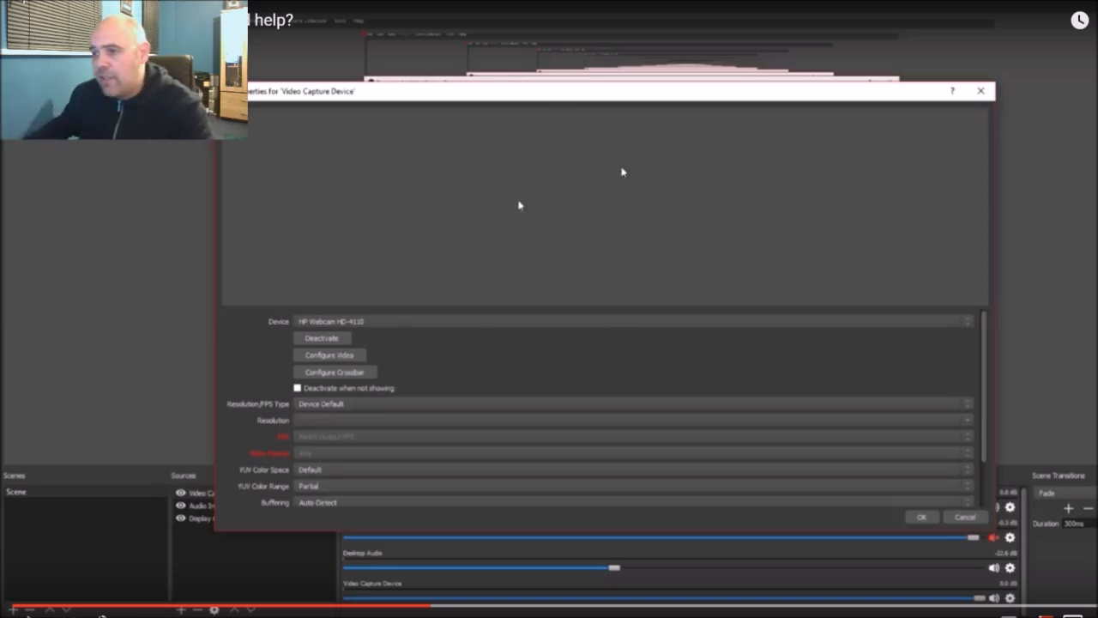
mouse_move(545, 158)
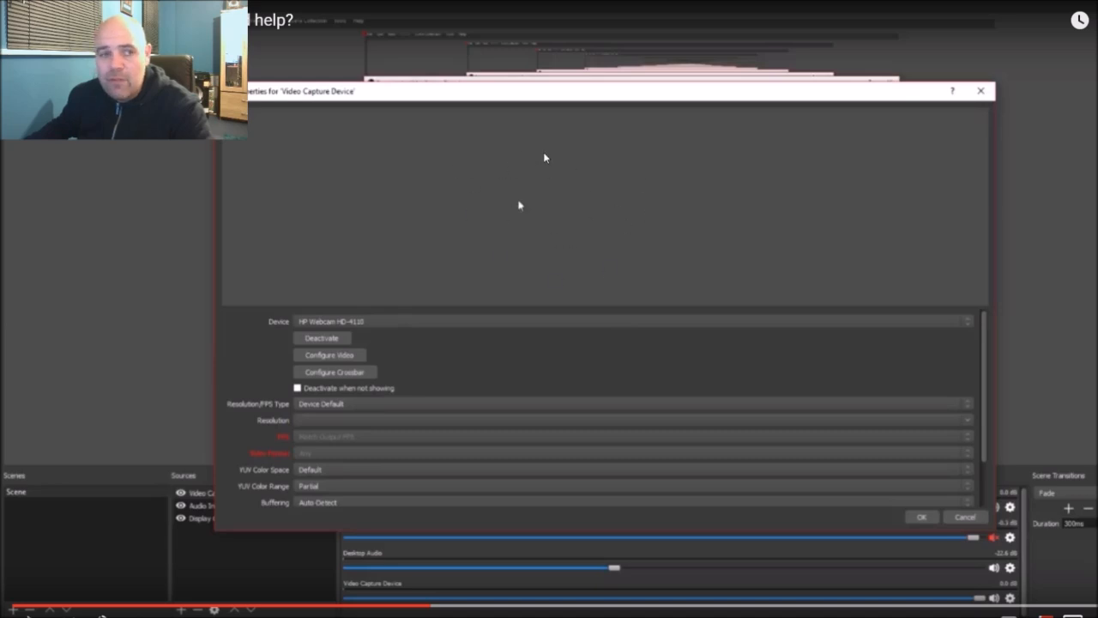
mouse_move(558, 192)
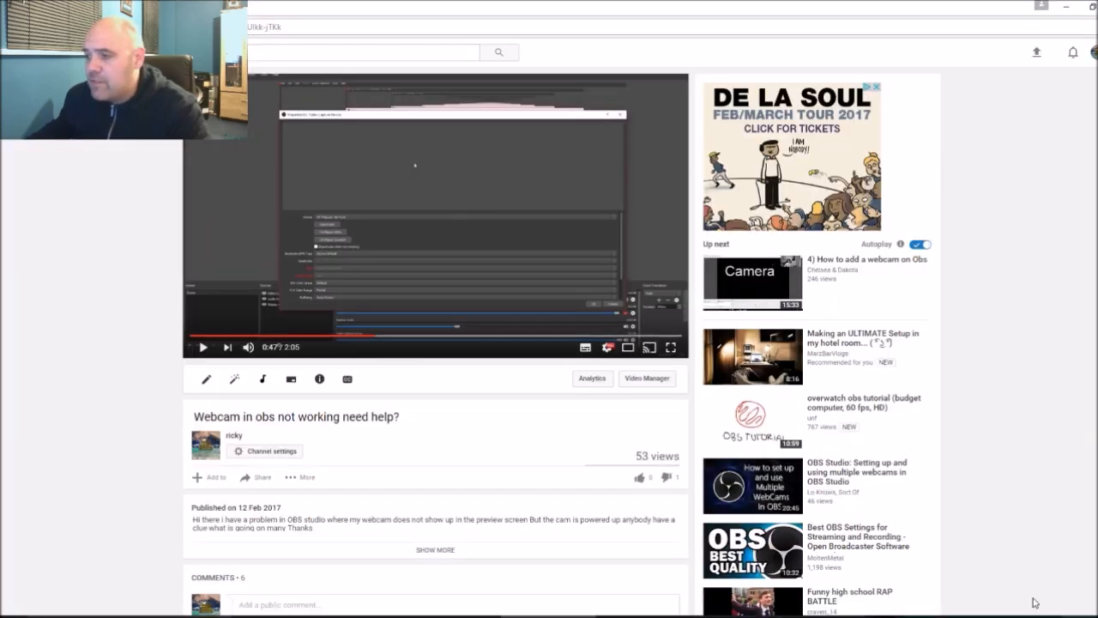
scroll("down", 3)
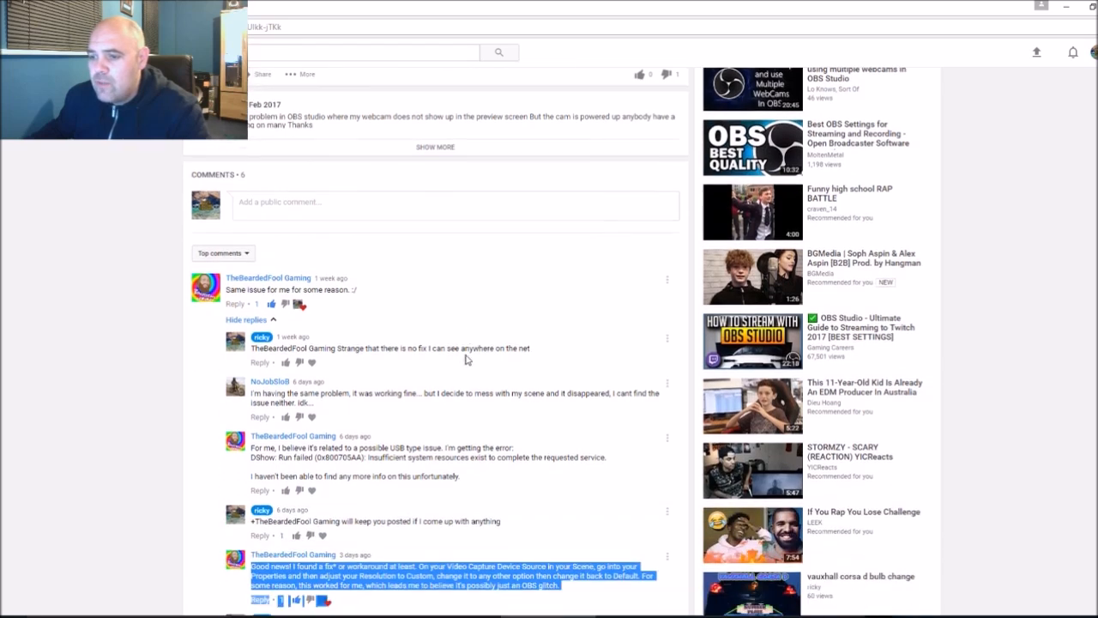
scroll("down", 3)
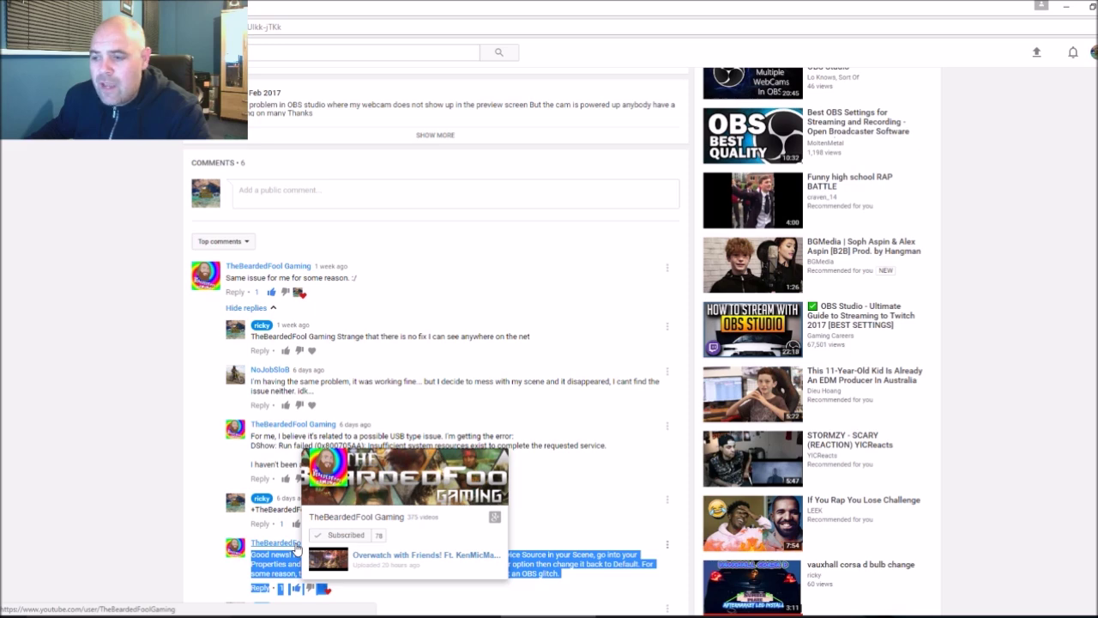
scroll("down", 3)
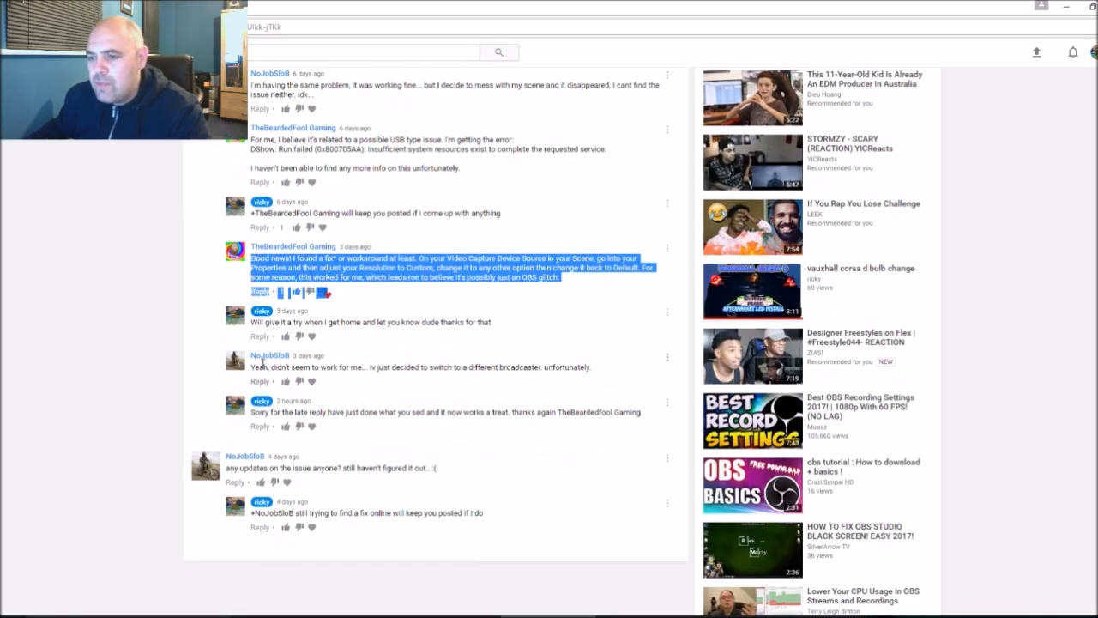
mouse_move(432, 378)
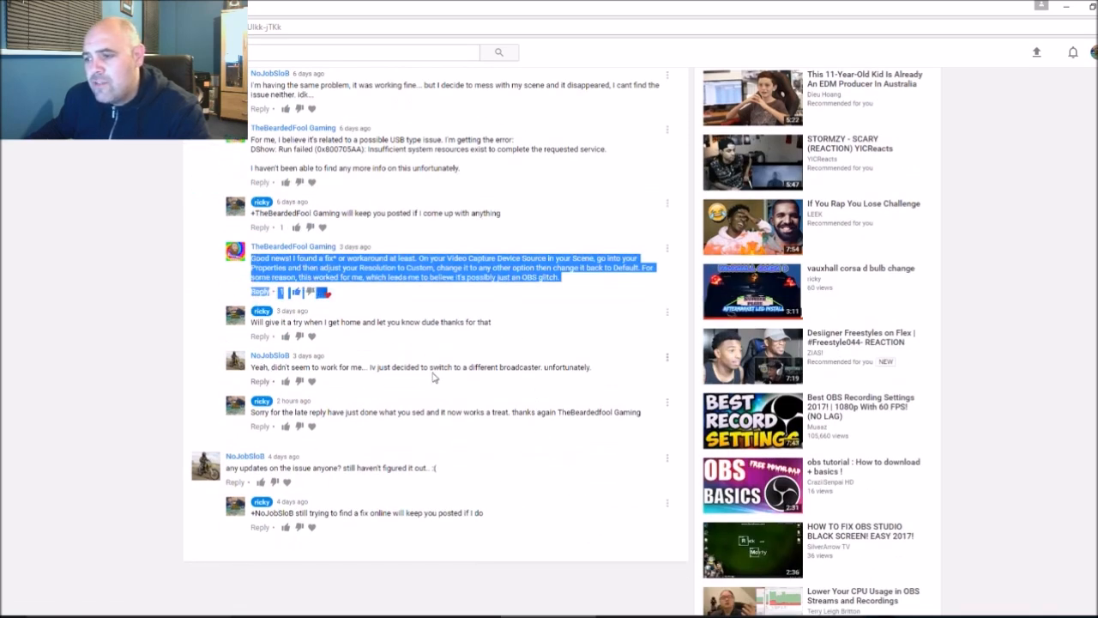
mouse_move(519, 377)
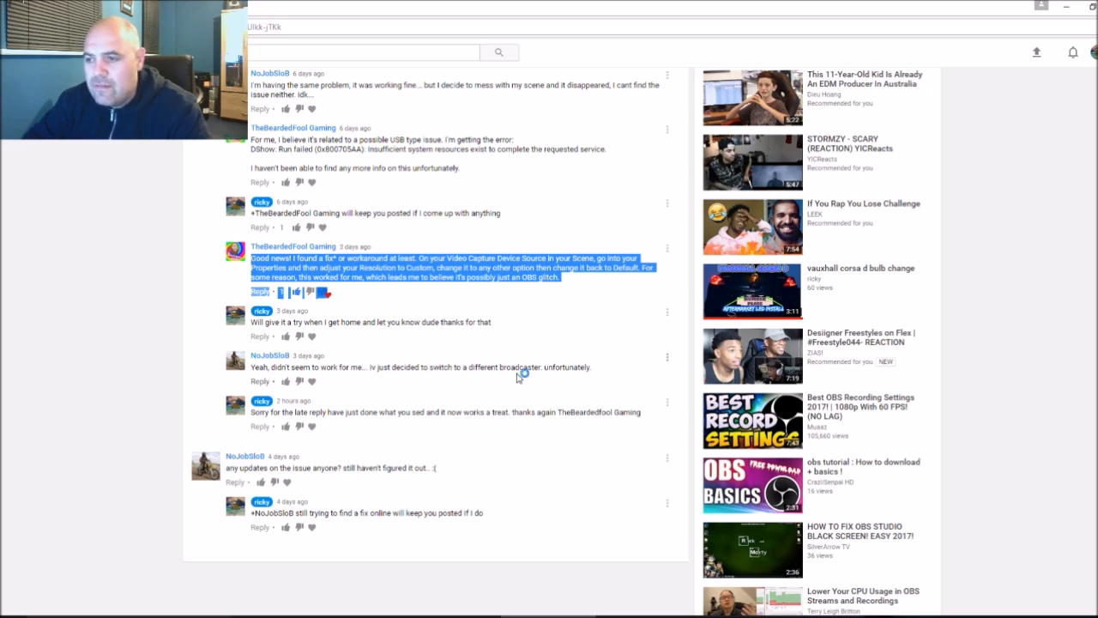
mouse_move(518, 377)
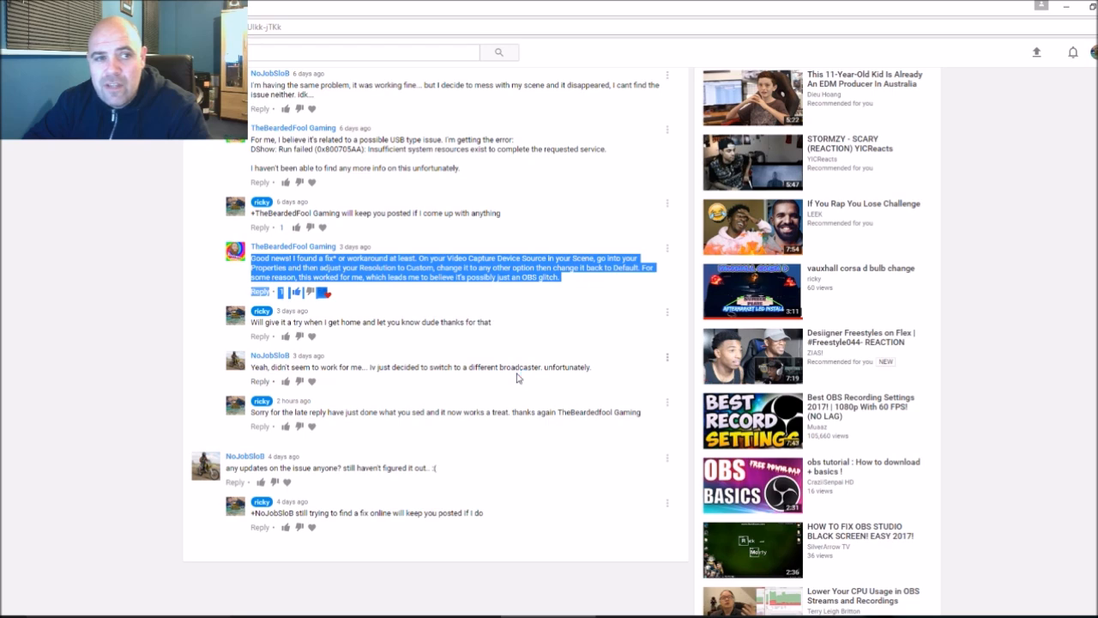